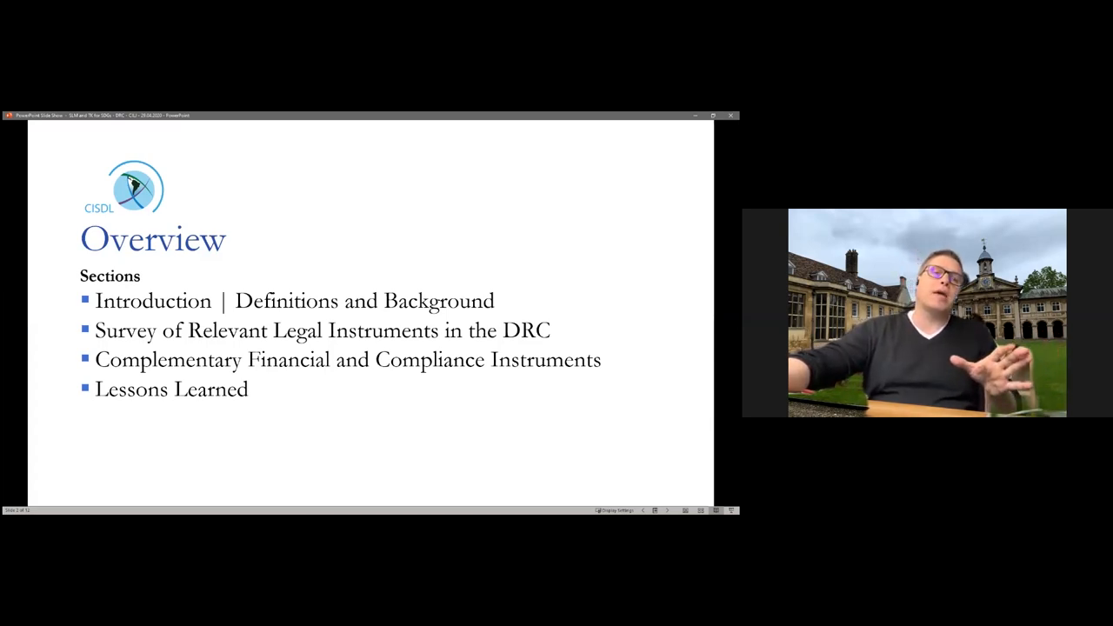
# Advance the slideshow to the Introduction slide quoting CBD Article 8(j) and WIPO draft articles.
pyautogui.press('Right')
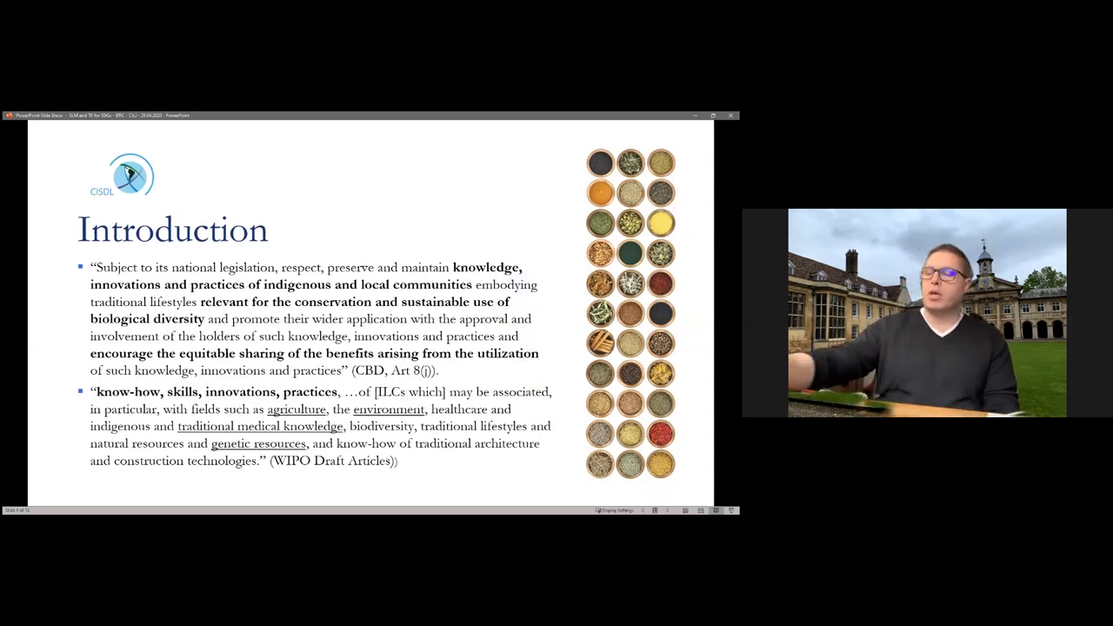
# Advance to the Relevant Legal Instruments (DRC) slide listing Congolese laws beside a map.
pyautogui.press('right')
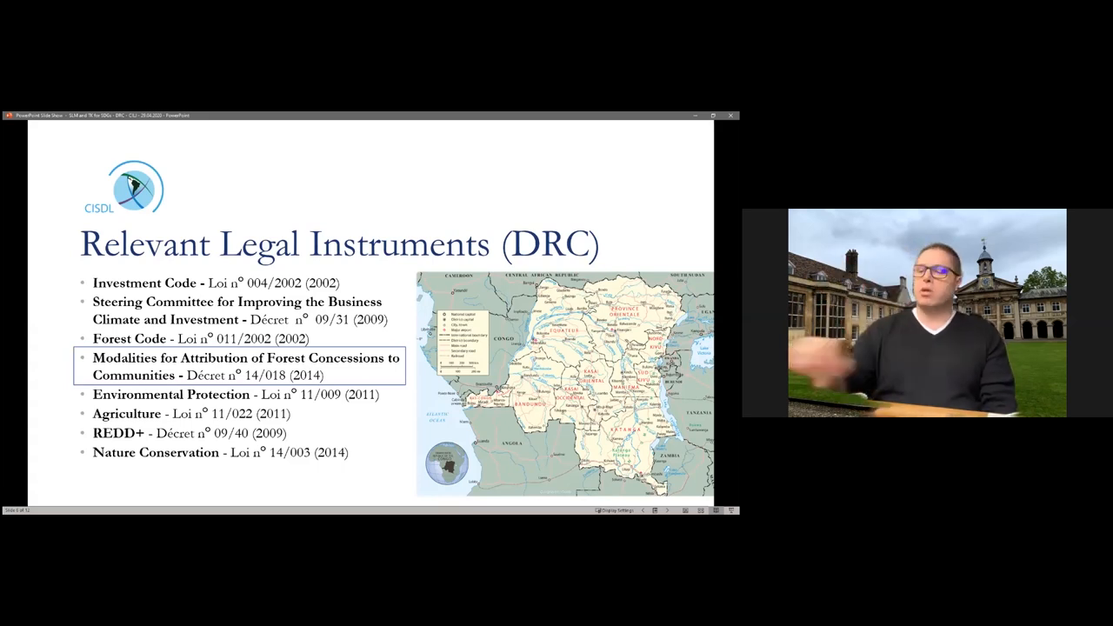
pyautogui.press('right')
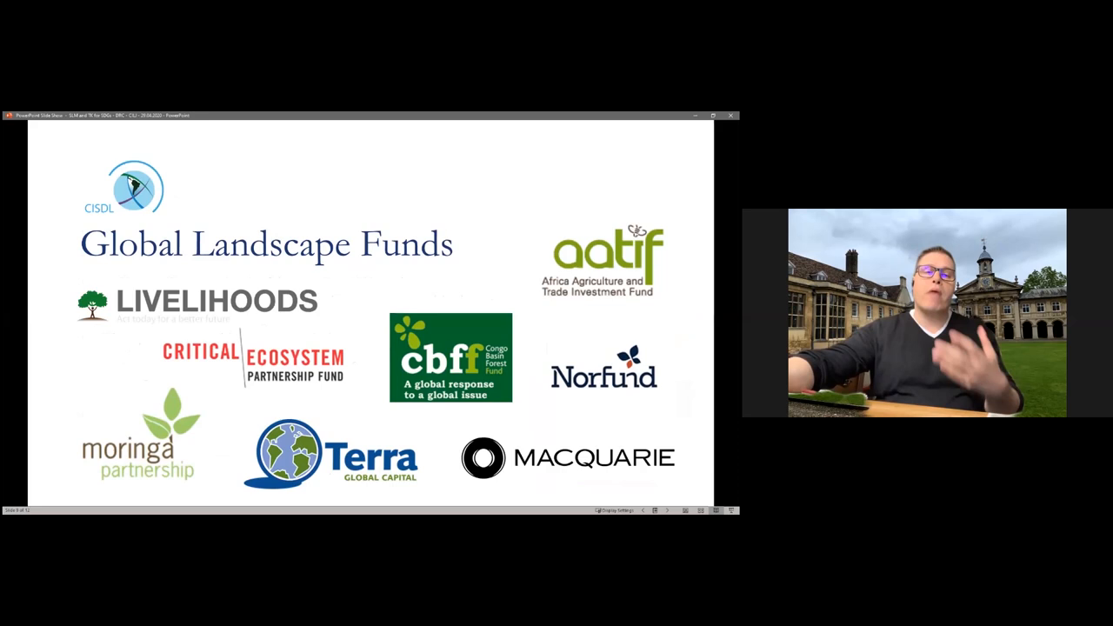
# Advance past Global Landscape Funds to the Lessons Learned slide on CBFF-funded DRC projects.
pyautogui.press('right')
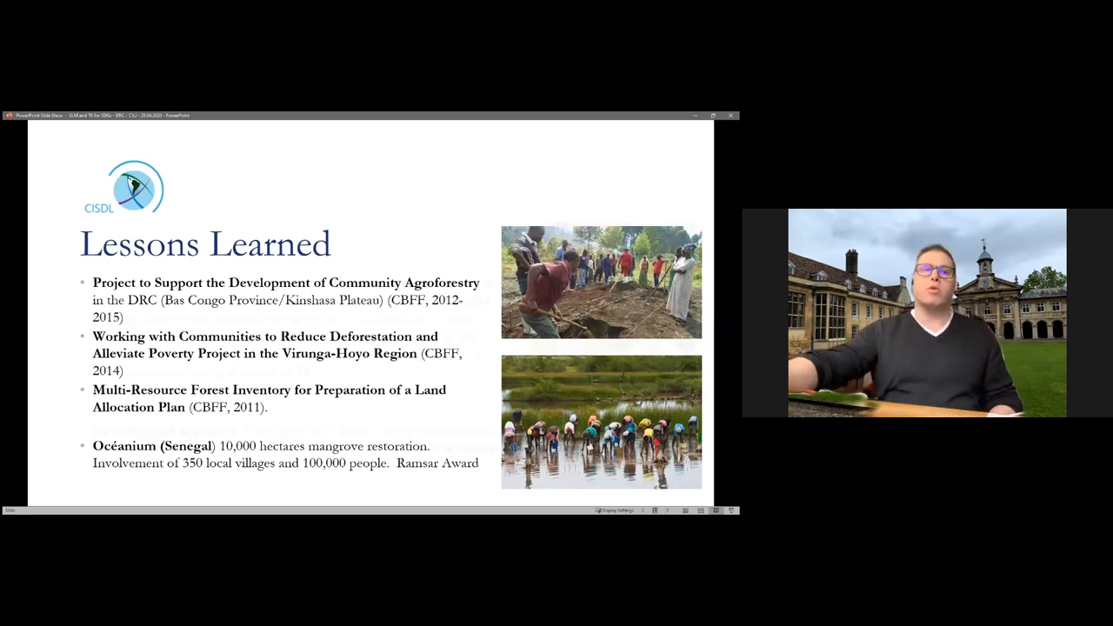
# Advance to the second Lessons Learned slide on SDG-oriented governance approaches.
pyautogui.press('right')
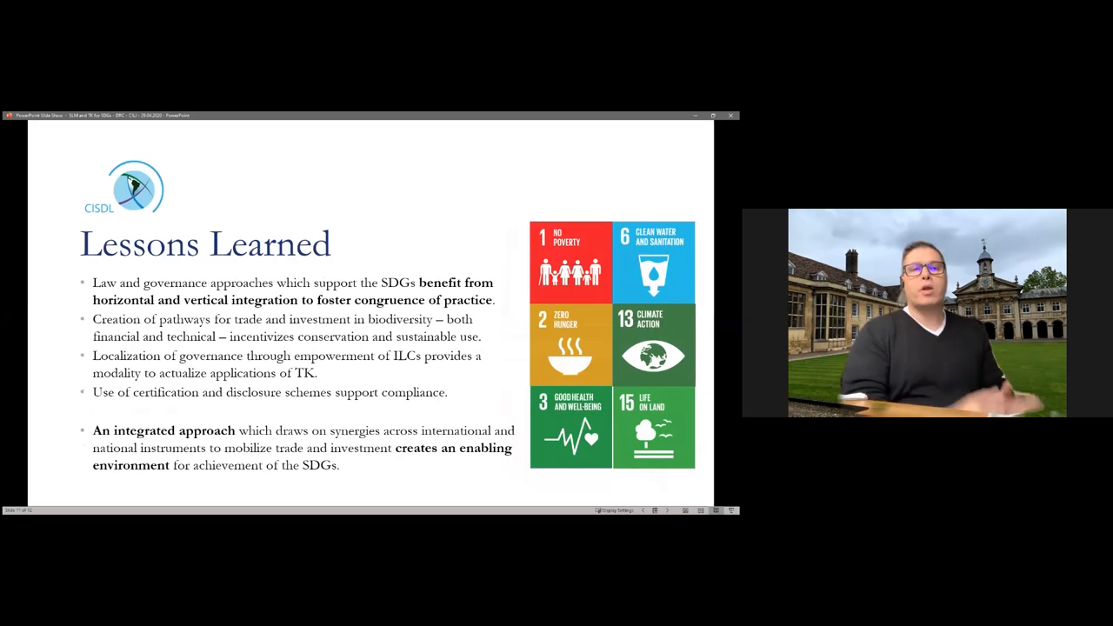